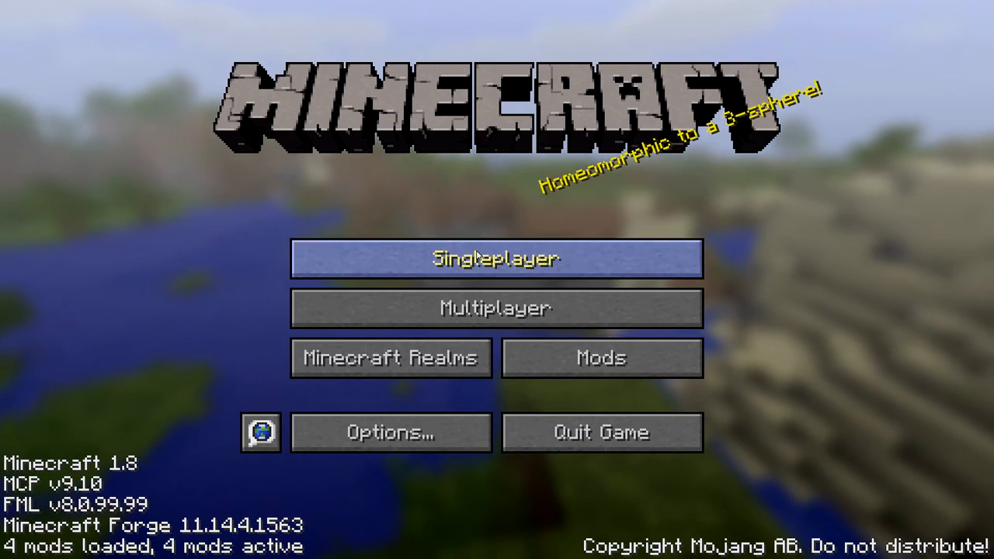
Load the newest New World creative save from Singleplayer and start exploring the sandstone village
left_click(495, 258)
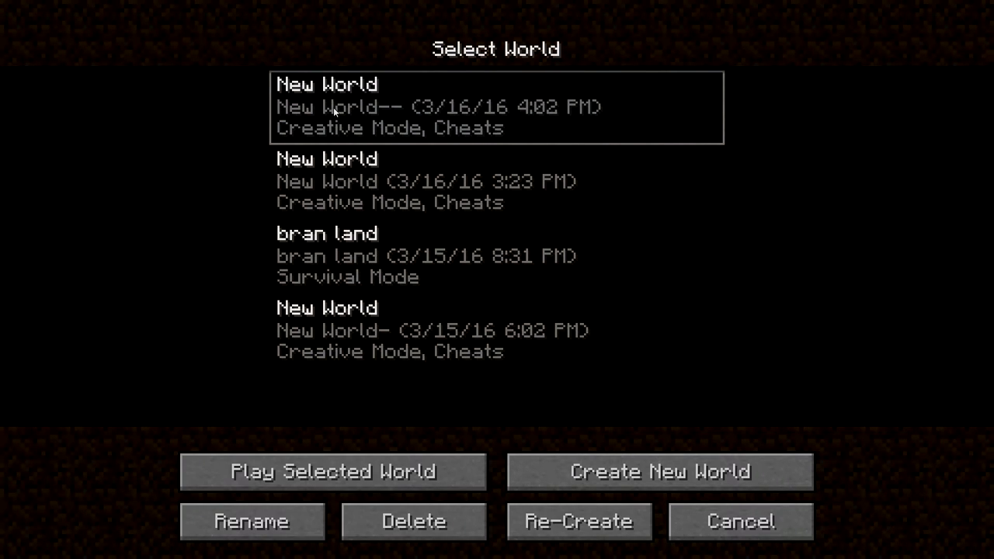
left_click(333, 472)
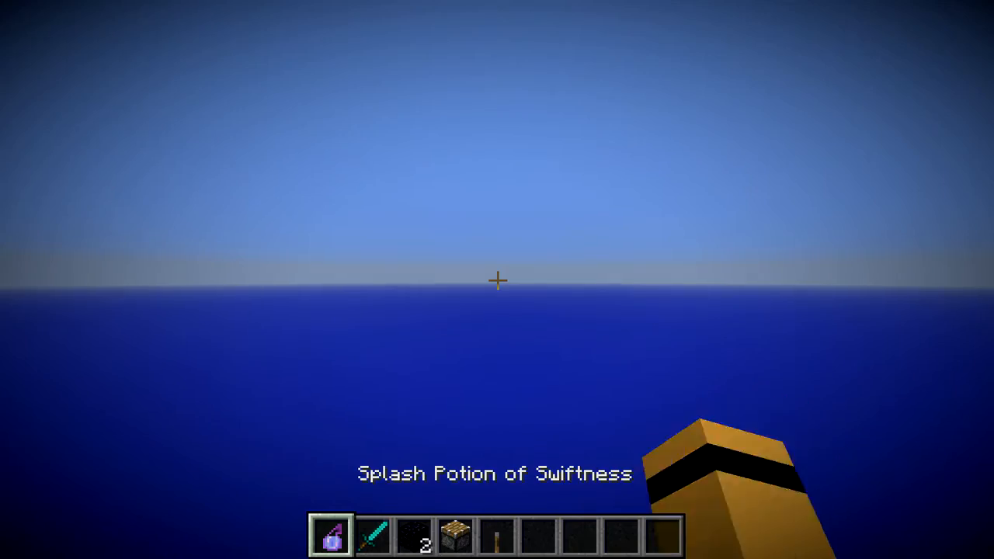
key("2")
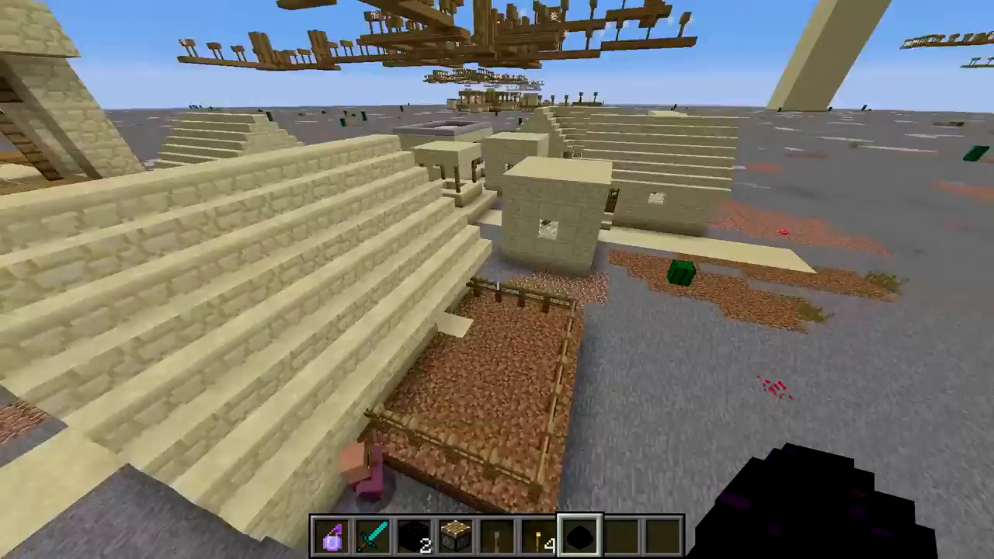
mouse_move(497, 280)
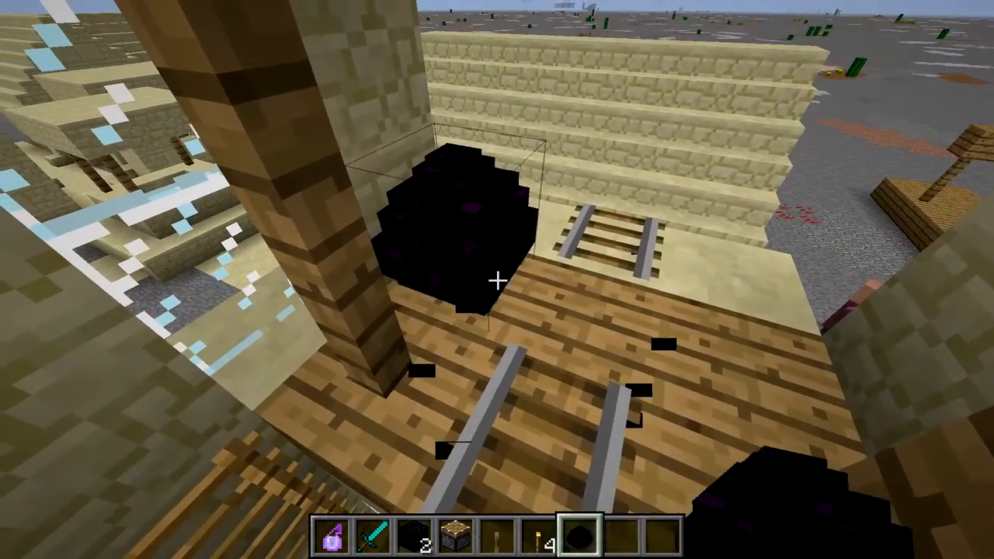
key("e")
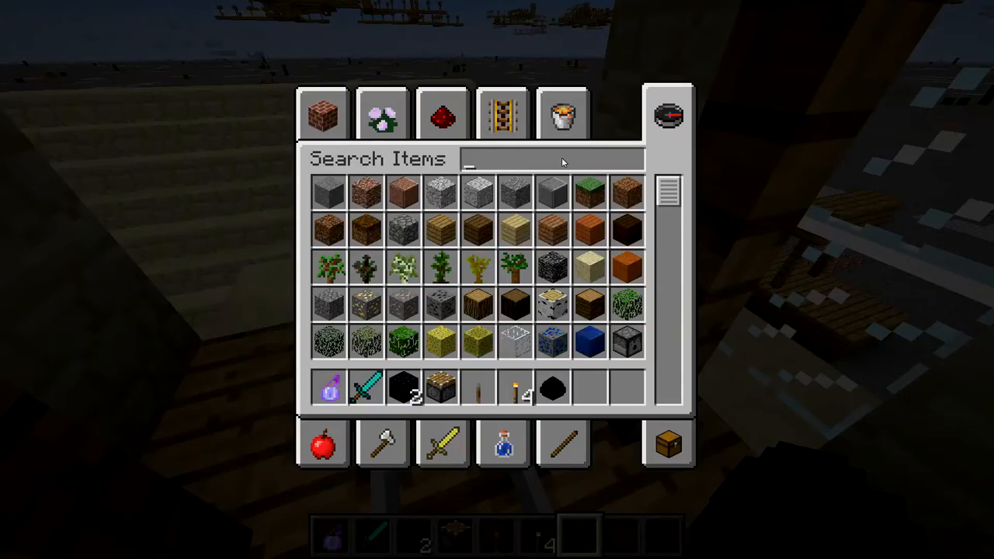
type("ender")
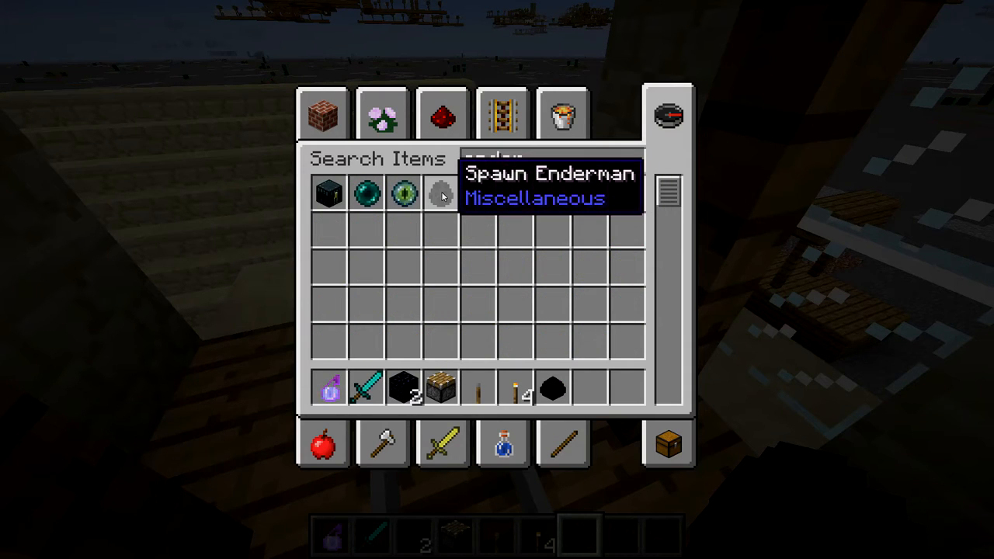
mouse_move(367, 193)
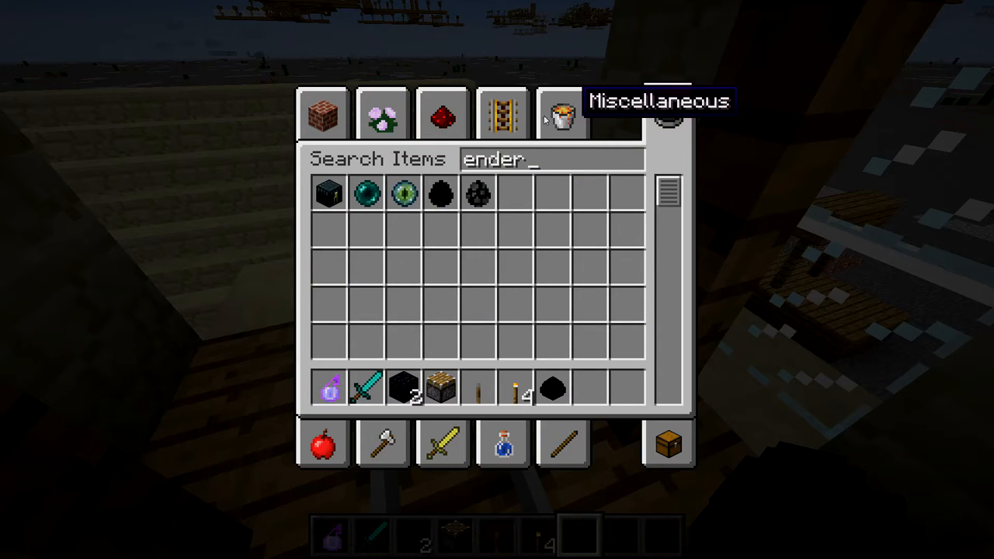
key("Escape")
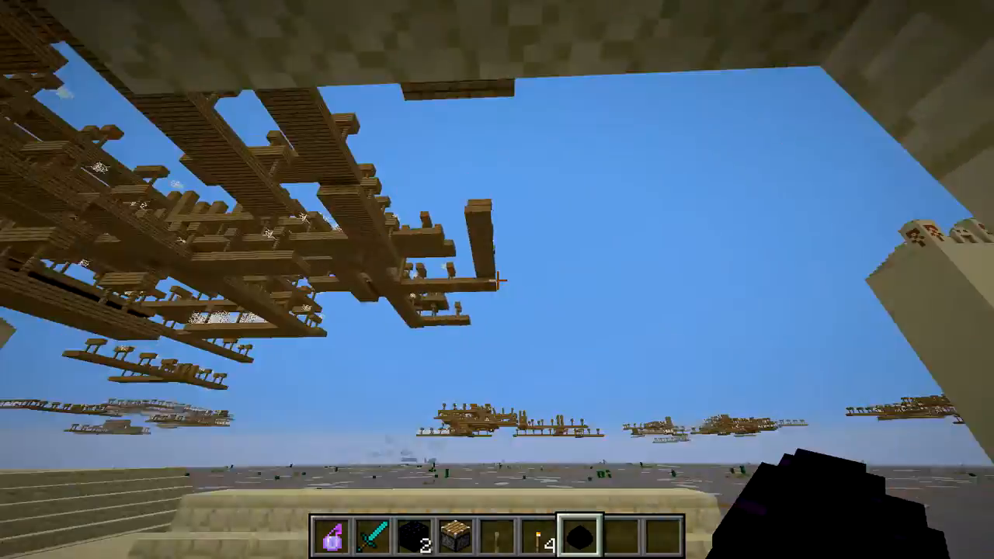
mouse_move(497, 280)
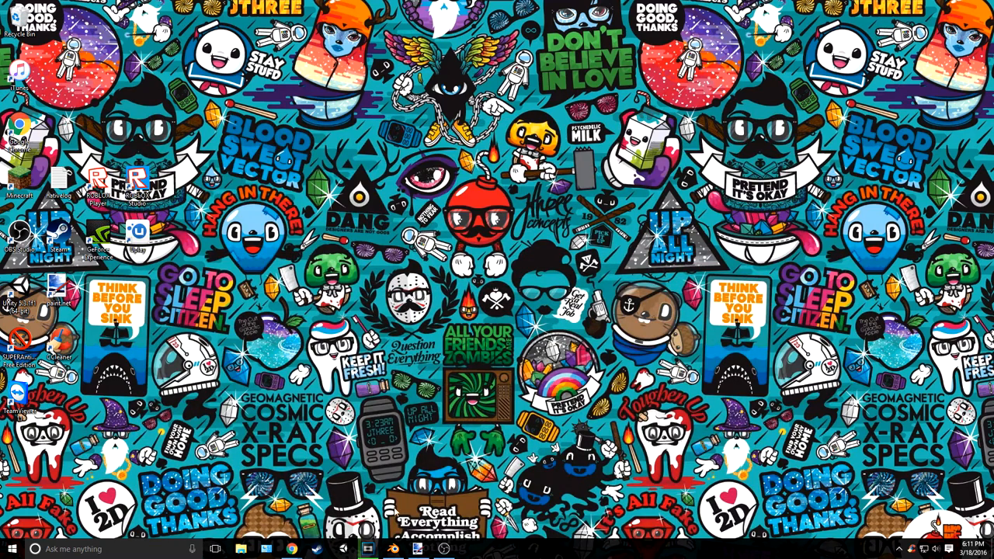
left_click(417, 550)
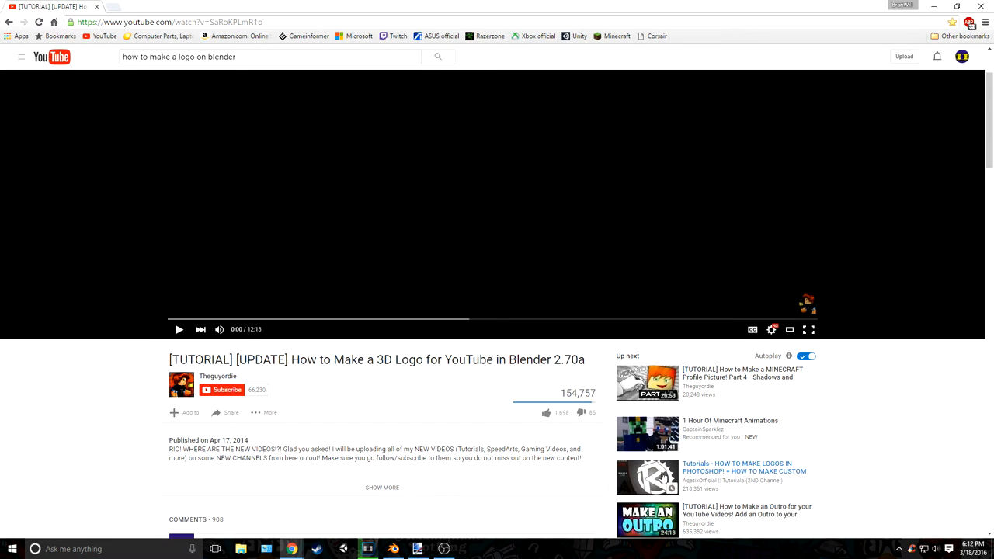
Scroll down the YouTube tutorial page before returning to the desktop
scroll("down", 3)
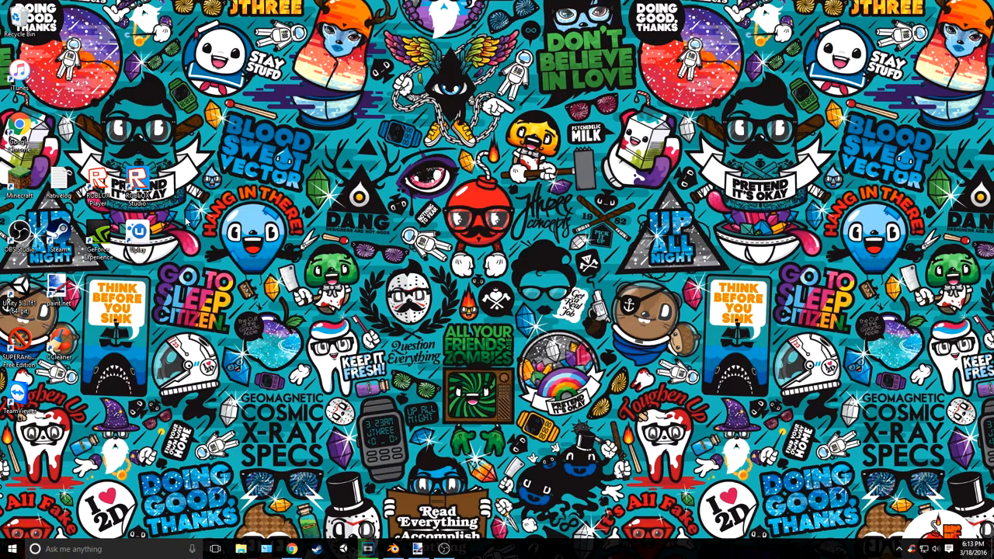
mouse_move(292, 519)
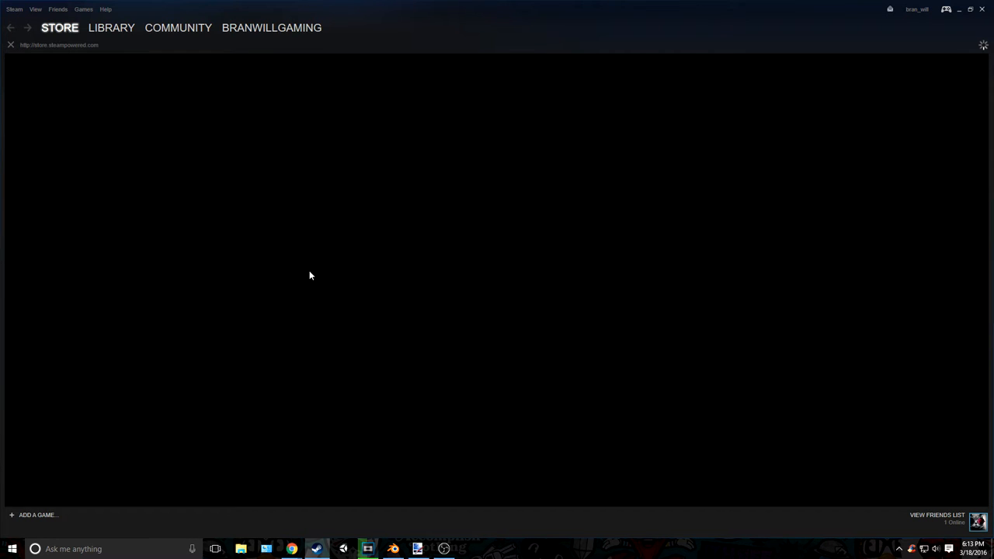
Browse a Steam Store section and the Community menu, then minimize the Steam window
left_click(59, 28)
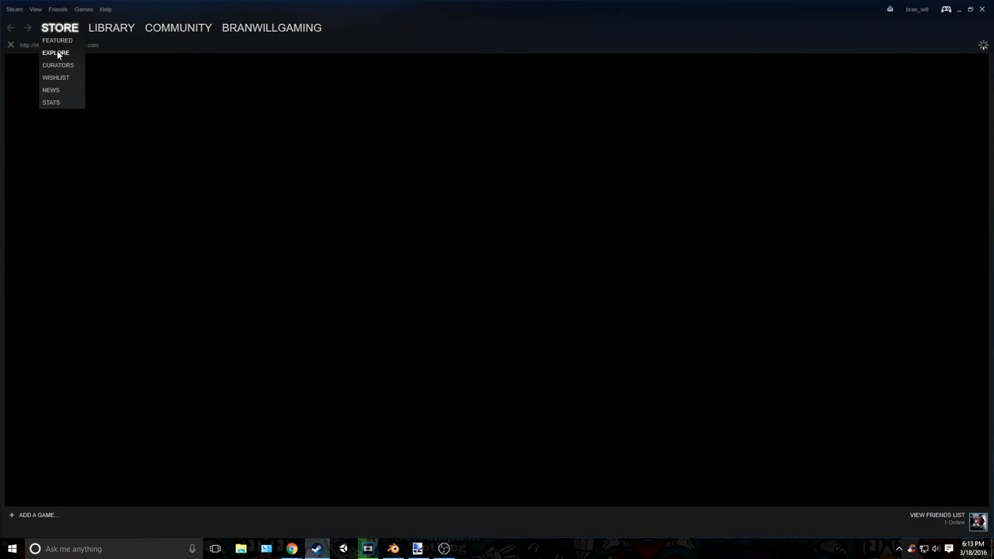
left_click(56, 53)
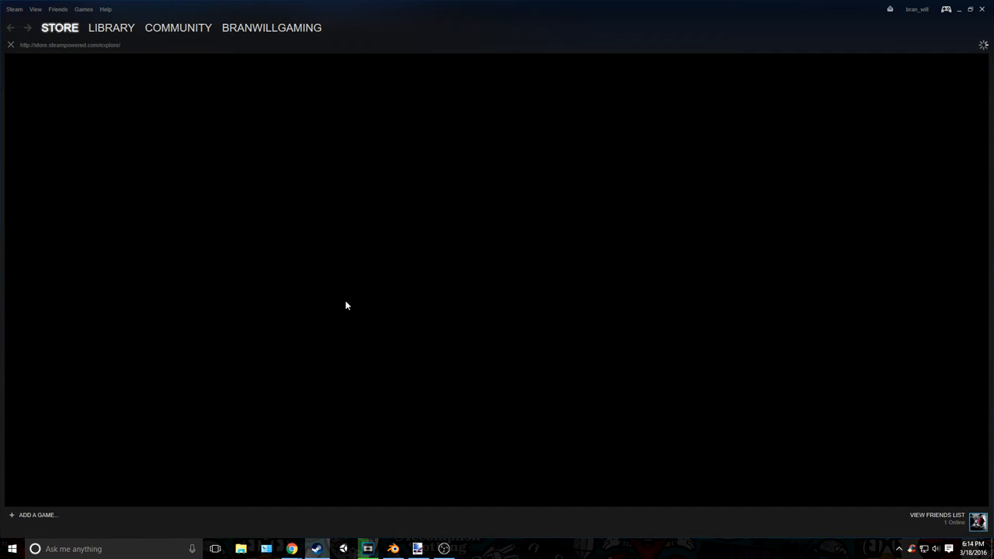
left_click(111, 28)
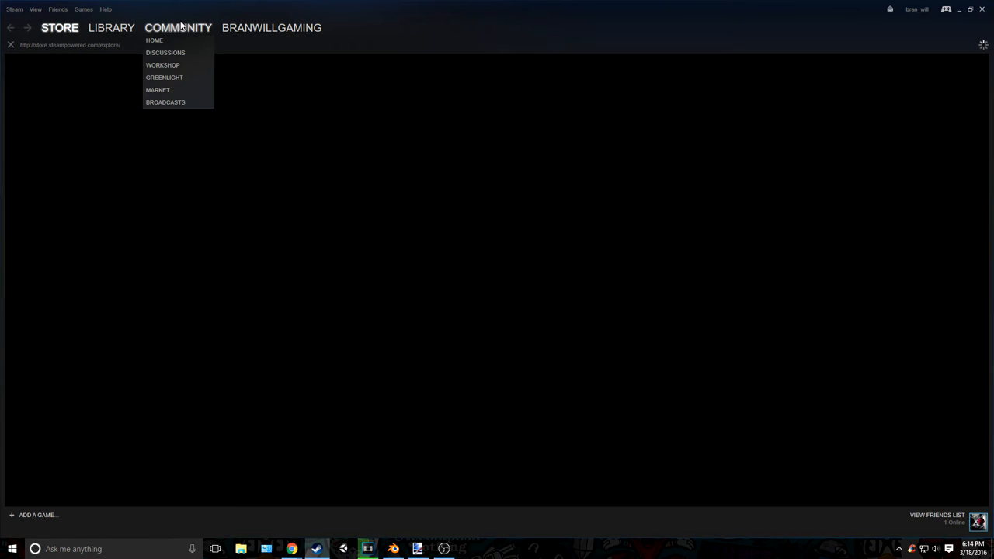
left_click(154, 41)
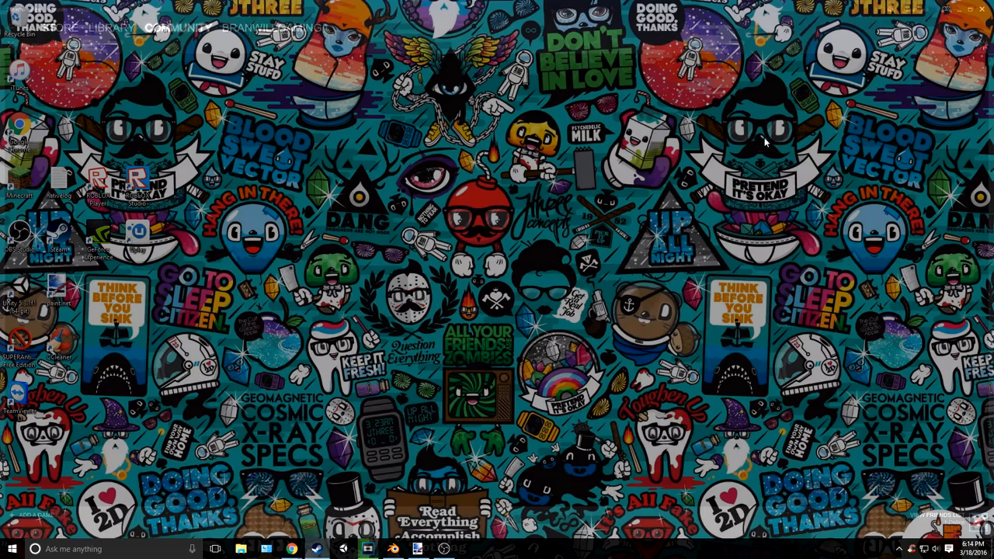
Restore the Steam store window from the Windows taskbar
right_click(19, 32)
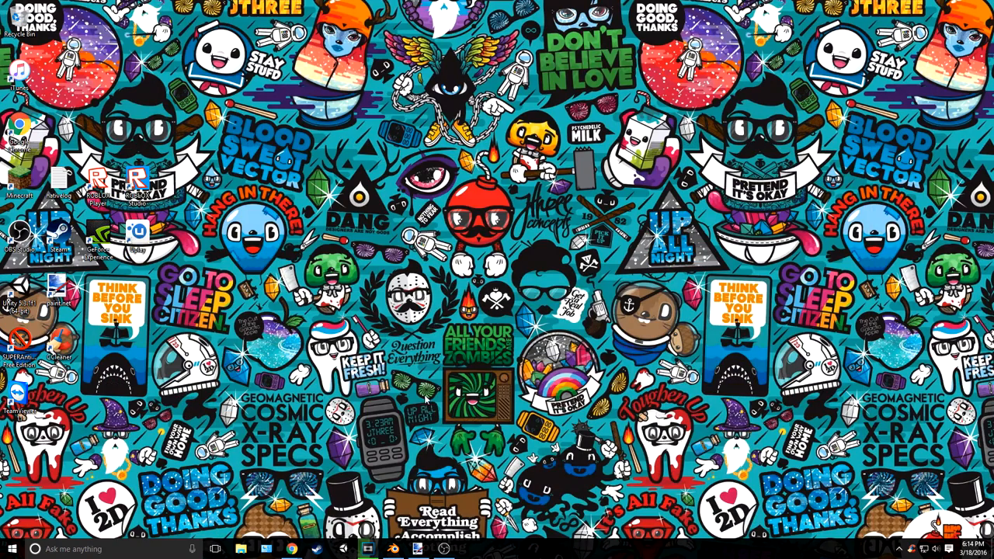
left_click(317, 550)
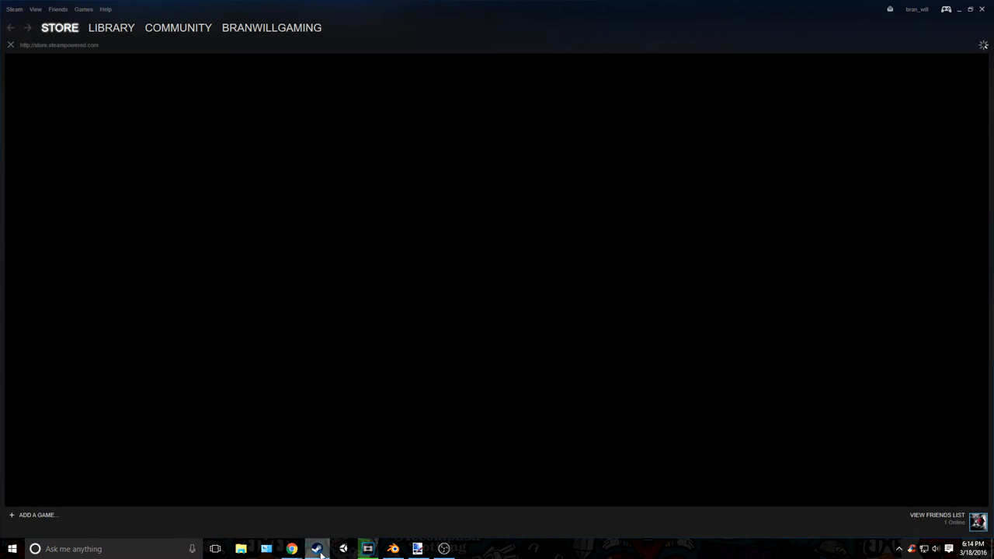
Switch Steam to the Library view, which shows no games found
left_click(317, 550)
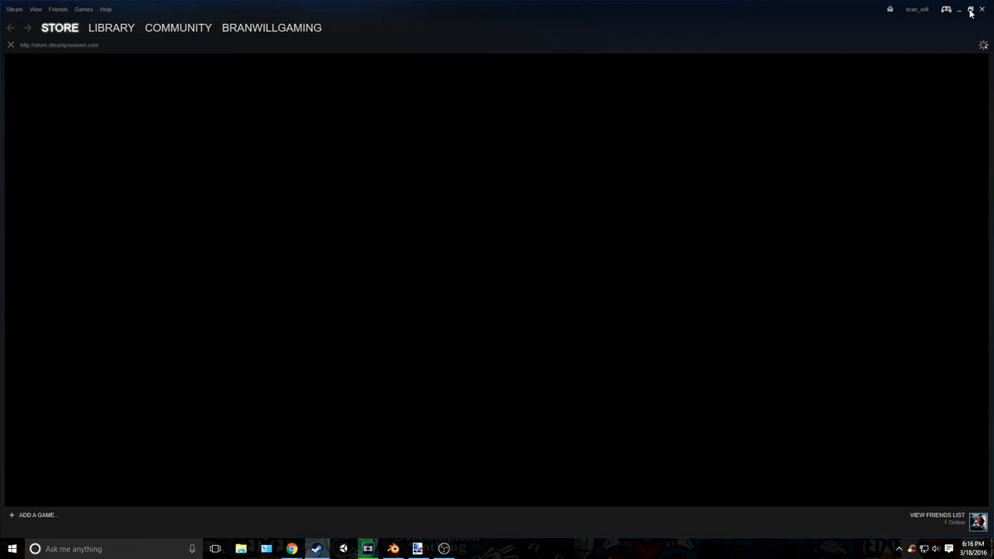
left_click(111, 28)
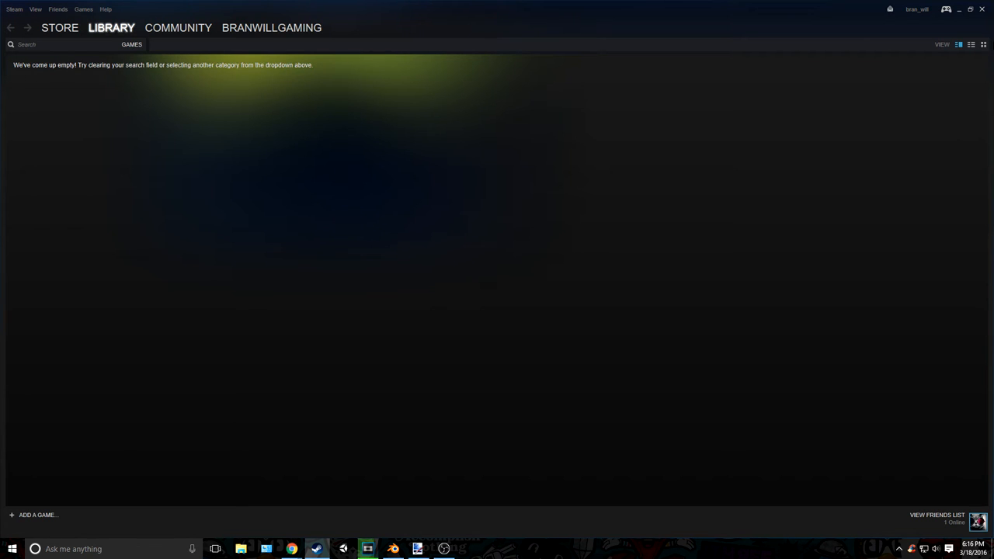
Minimize Steam so the Google Hangouts video call in Chrome comes forward
left_click(958, 9)
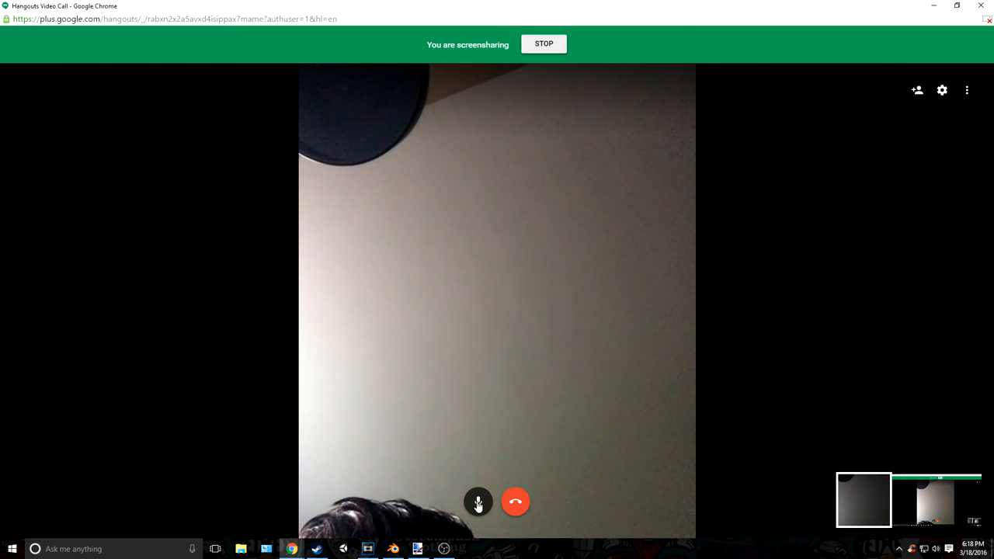
Mute and unmute the call microphone, then shrink the Hangouts window from full screen
left_click(479, 502)
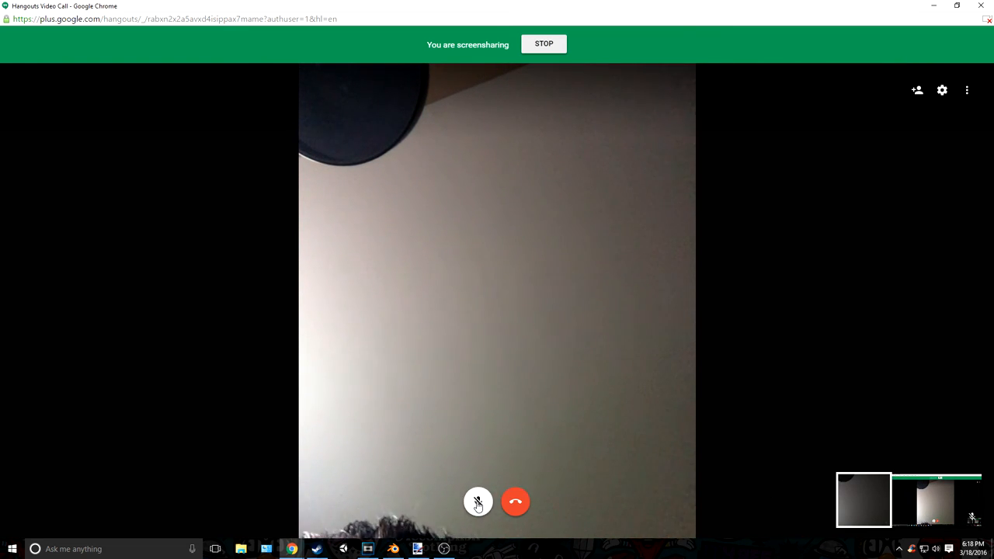
left_click(478, 502)
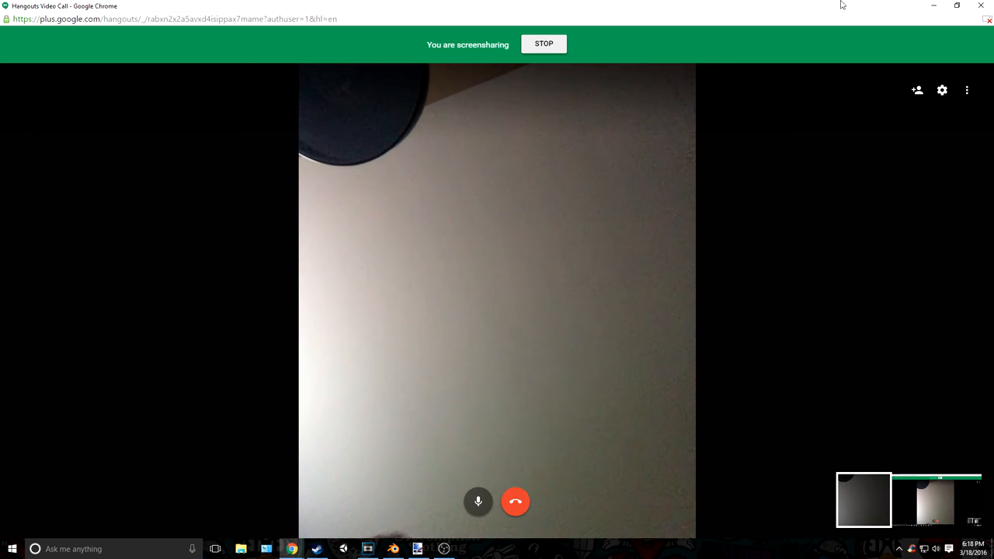
left_click(957, 6)
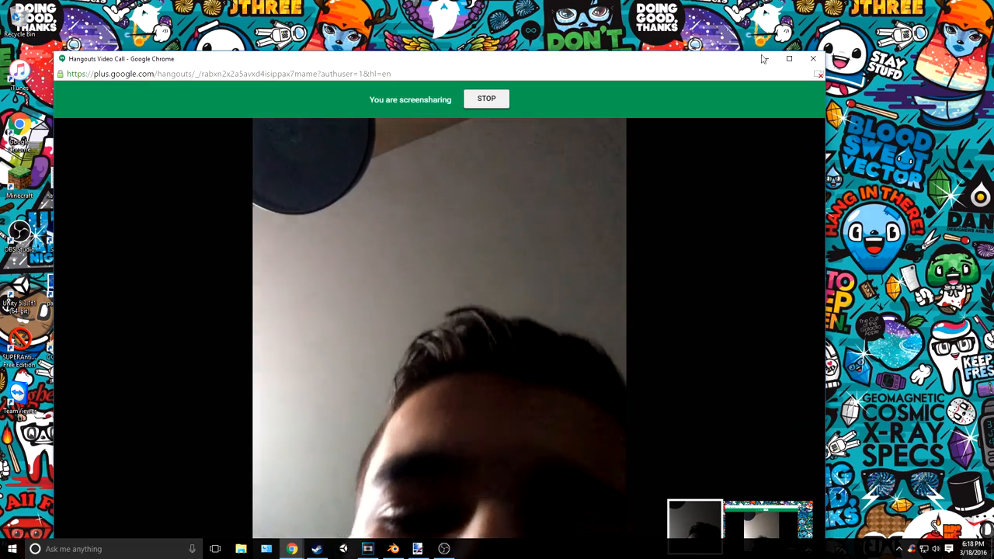
Return to Minecraft and pause it at the game menu with Escape
left_click(789, 59)
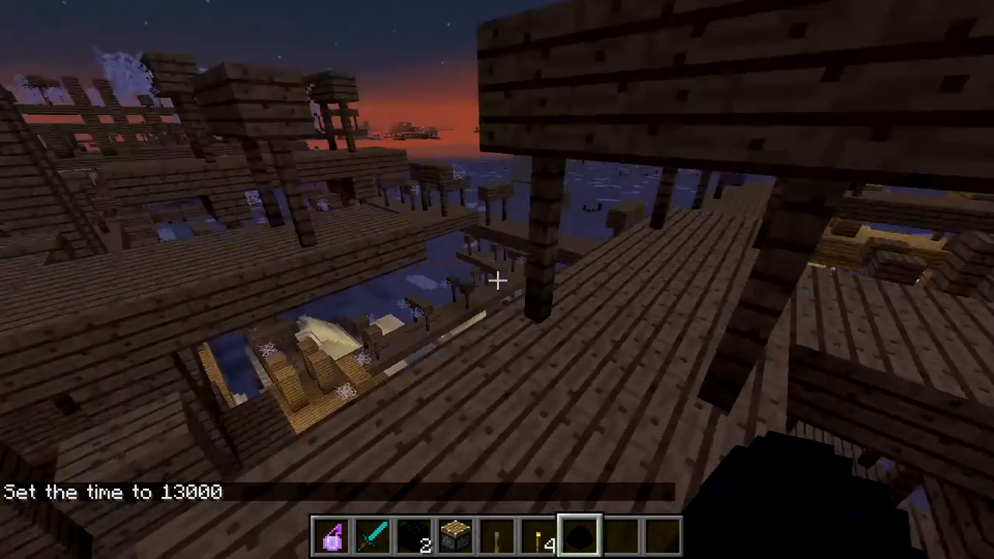
mouse_move(498, 279)
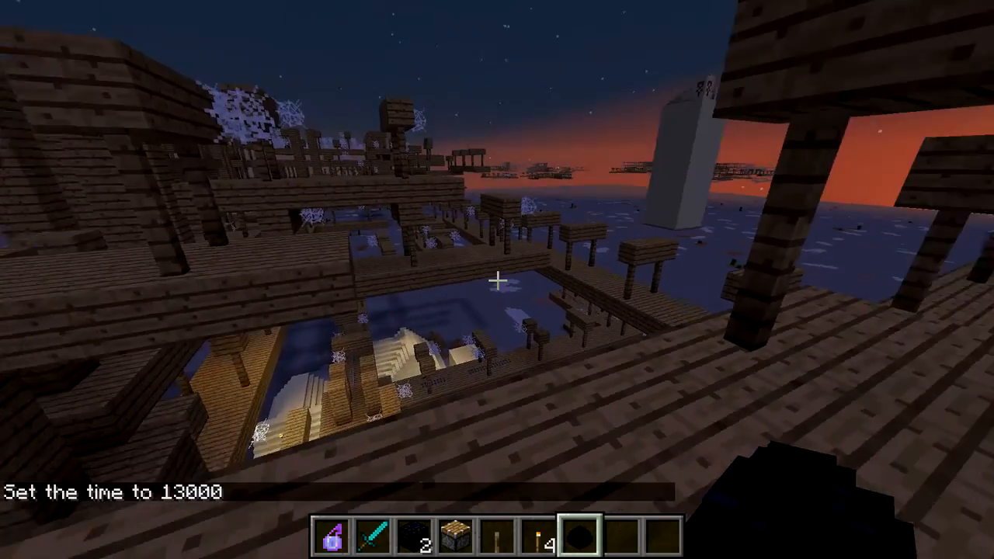
key("Escape")
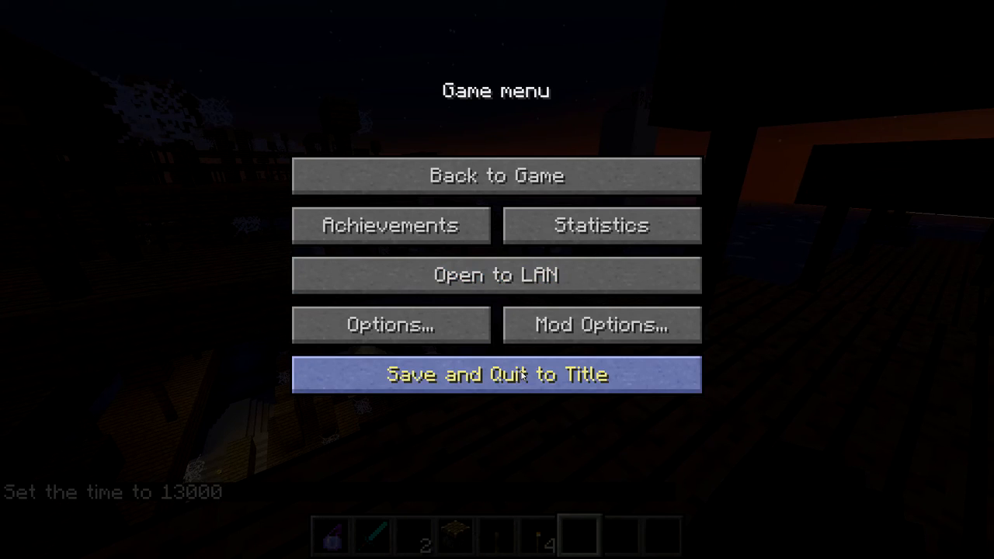